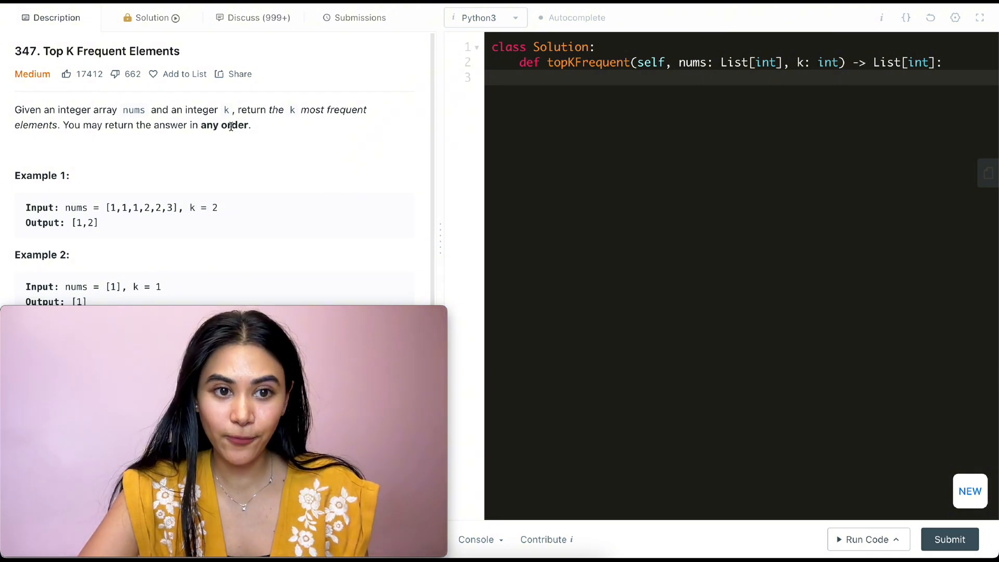
{"action": "mouse_move", "coordinate": [160, 160]}
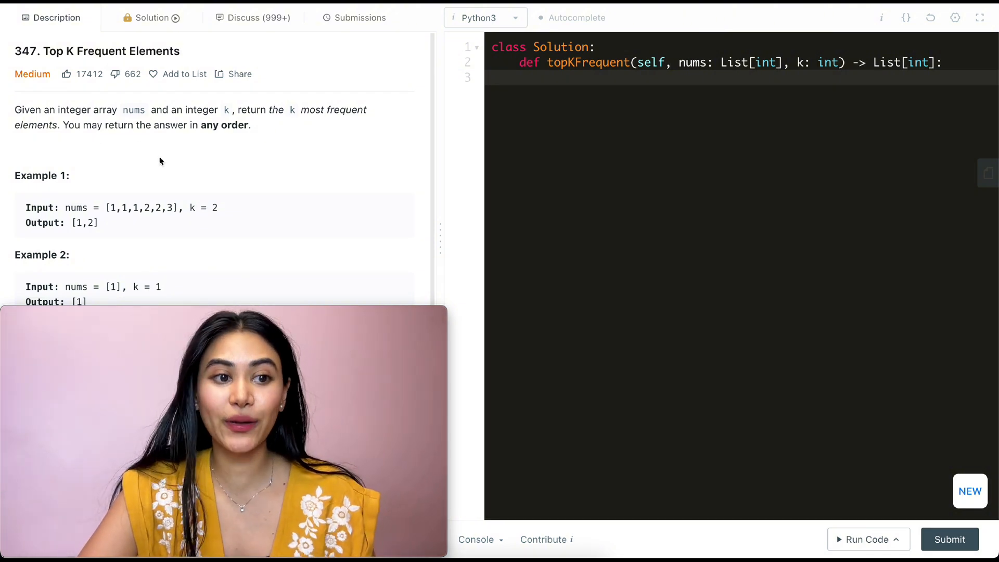
{"action": "mouse_move", "coordinate": [254, 141]}
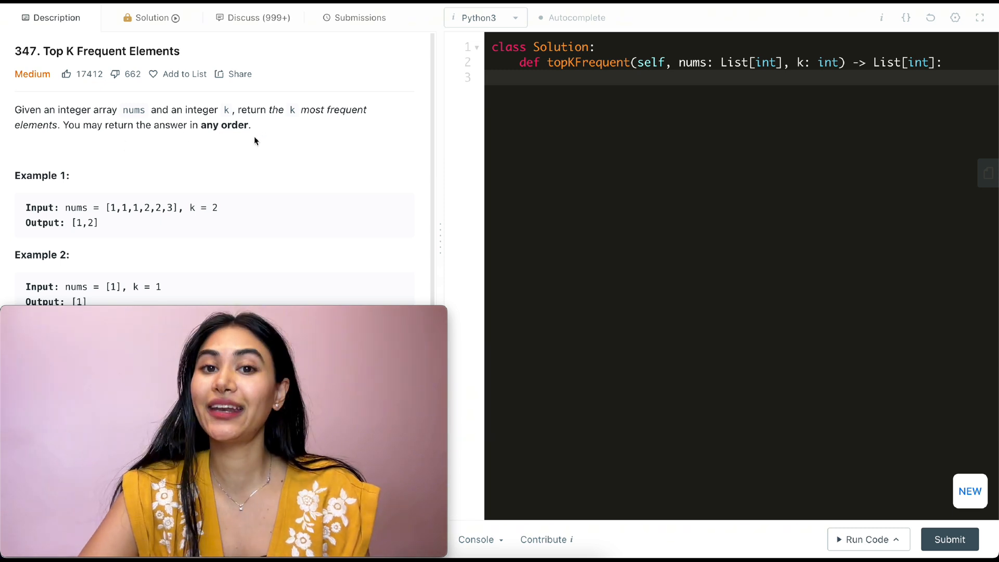
Note the sample input [1,1,1,2,2,3,4,4,4], k = 2 and import defaultdict from collections
{"action": "scroll", "scroll_direction": "down", "scroll_amount": 3}
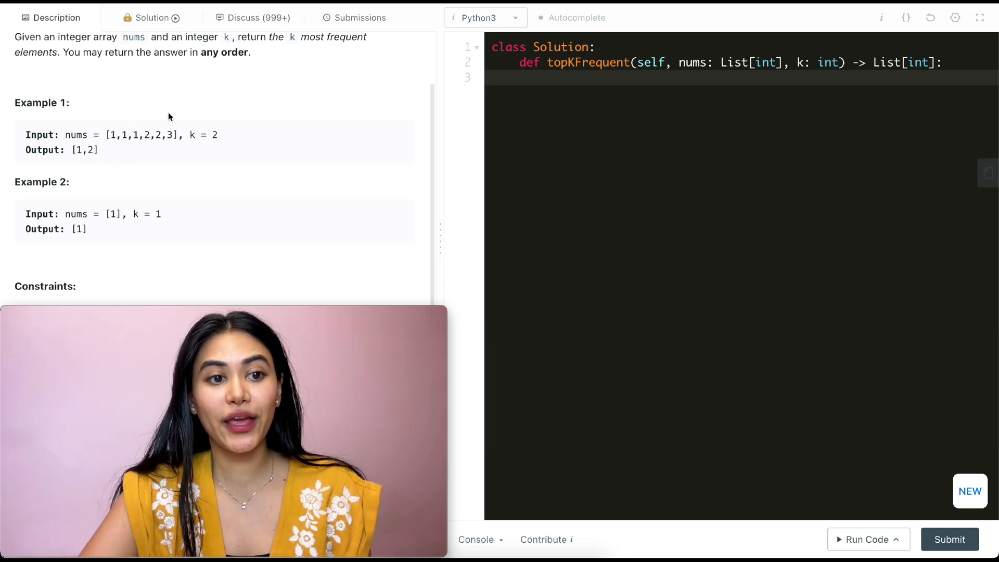
{"action": "mouse_move", "coordinate": [295, 150]}
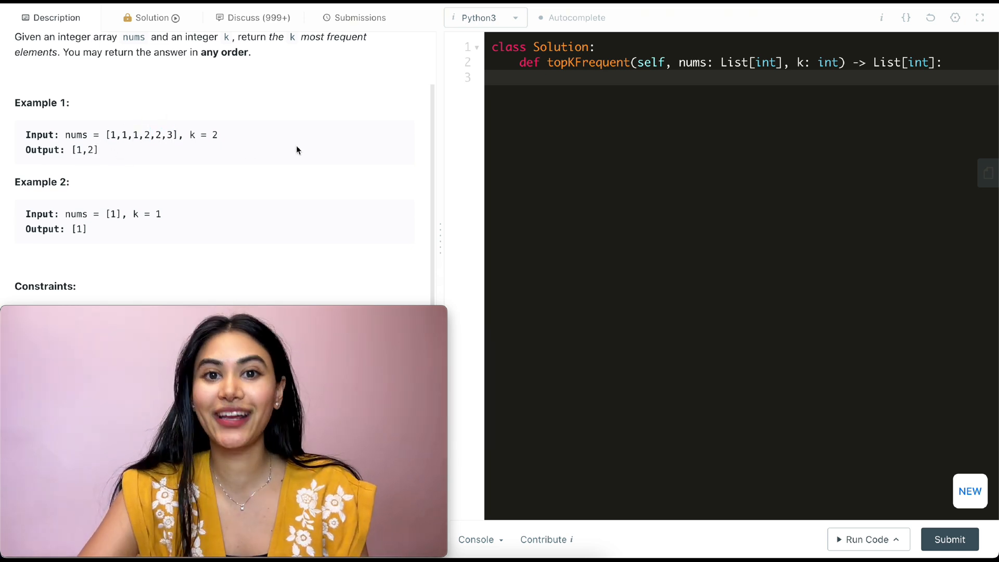
{"action": "scroll", "scroll_direction": "down", "scroll_amount": 3}
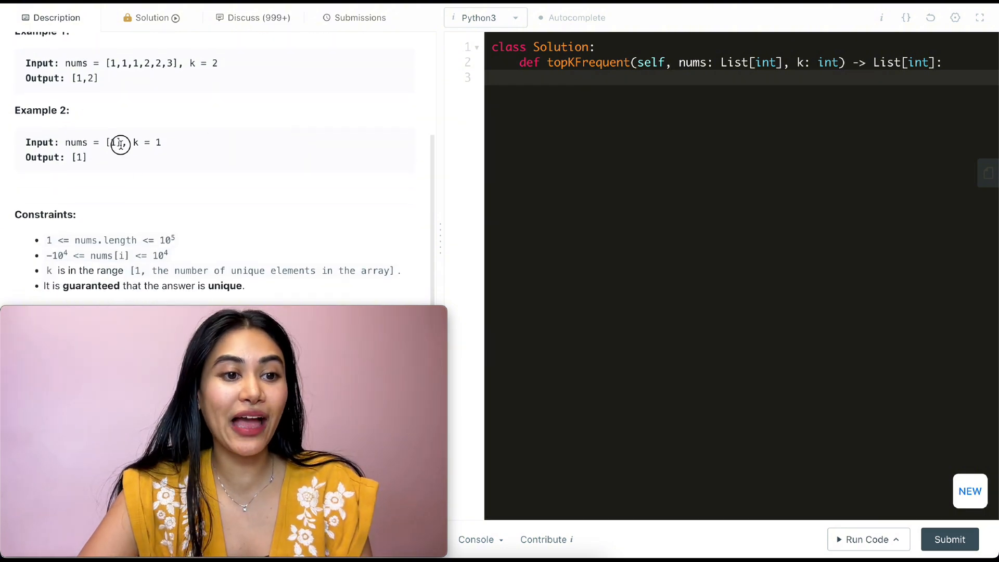
{"action": "mouse_move", "coordinate": [185, 146]}
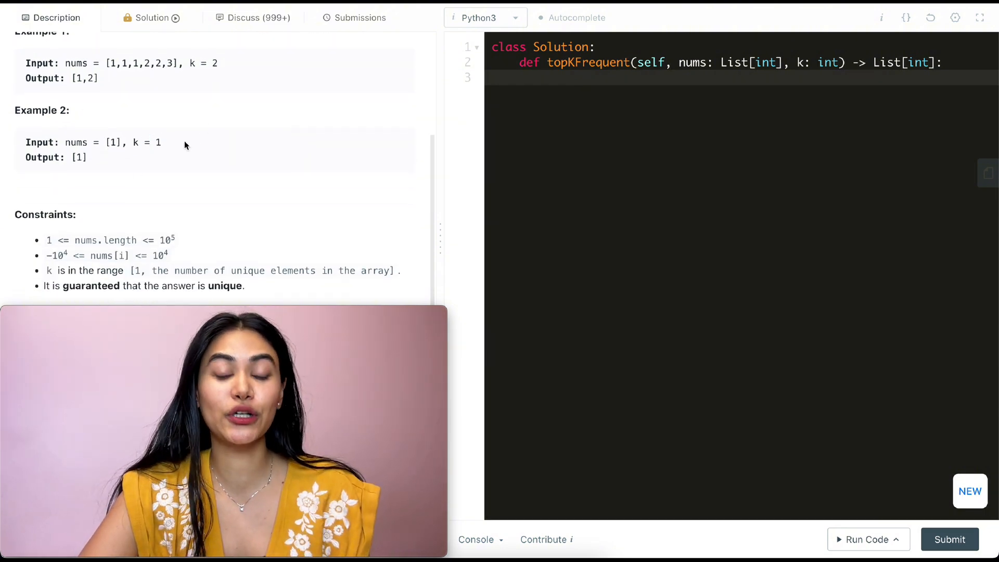
{"action": "mouse_move", "coordinate": [209, 150]}
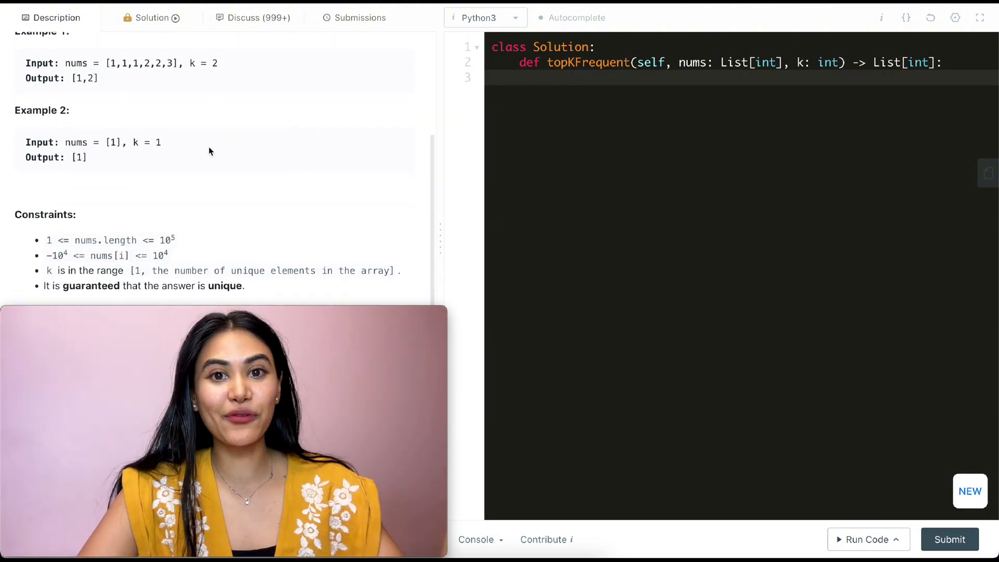
{"action": "mouse_move", "coordinate": [117, 166]}
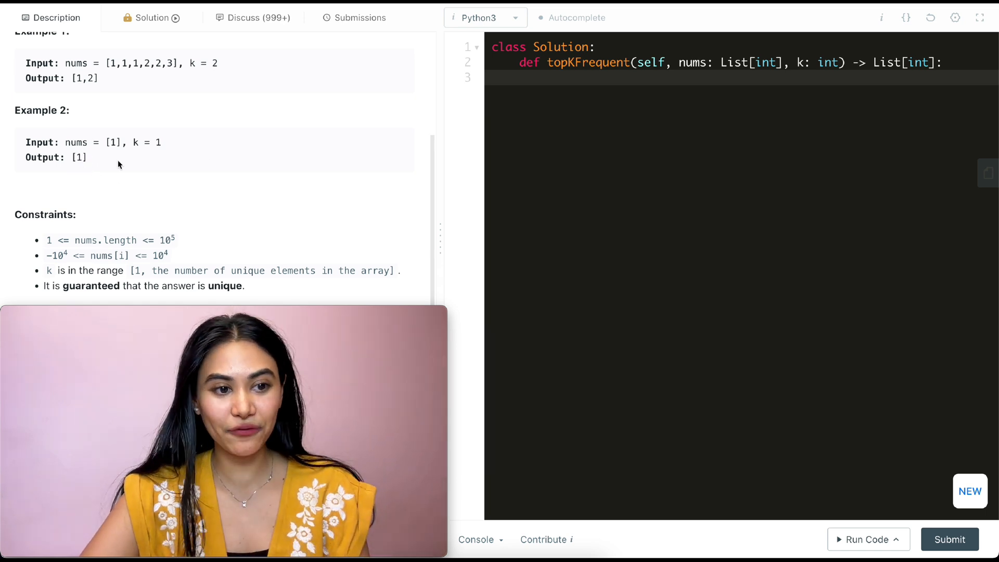
{"action": "scroll", "scroll_direction": "down", "scroll_amount": 3}
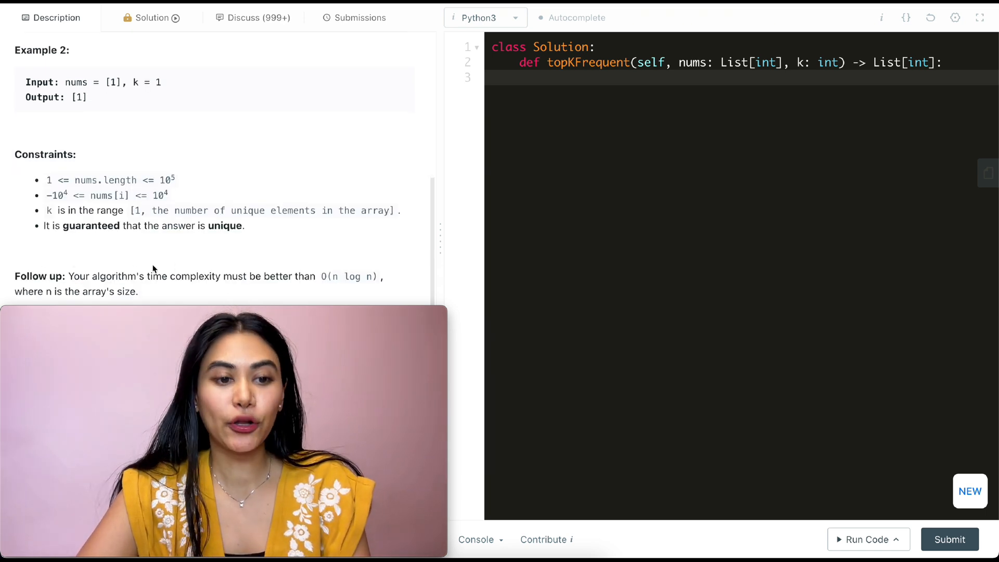
{"action": "mouse_move", "coordinate": [356, 263]}
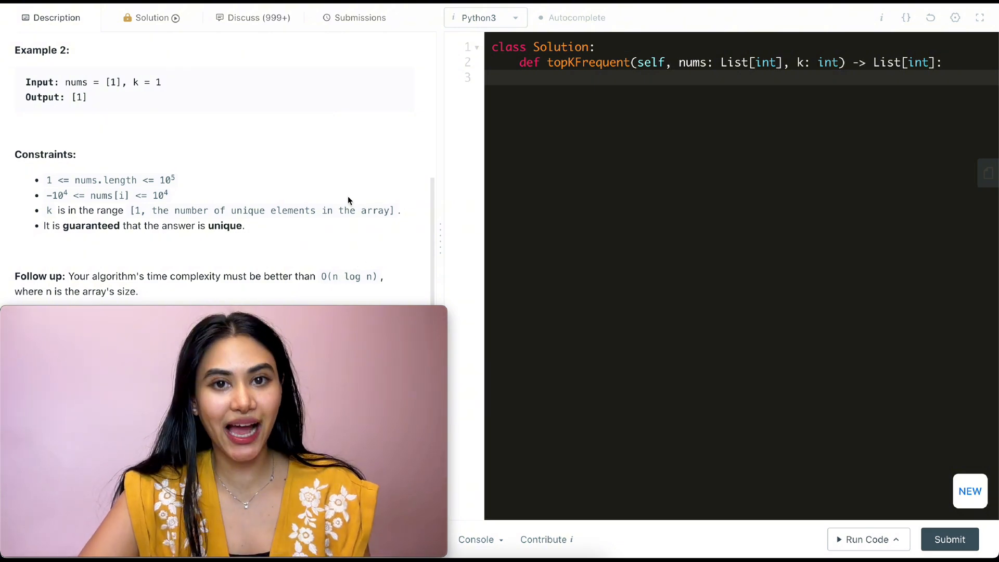
{"action": "scroll", "scroll_direction": "up", "scroll_amount": 3}
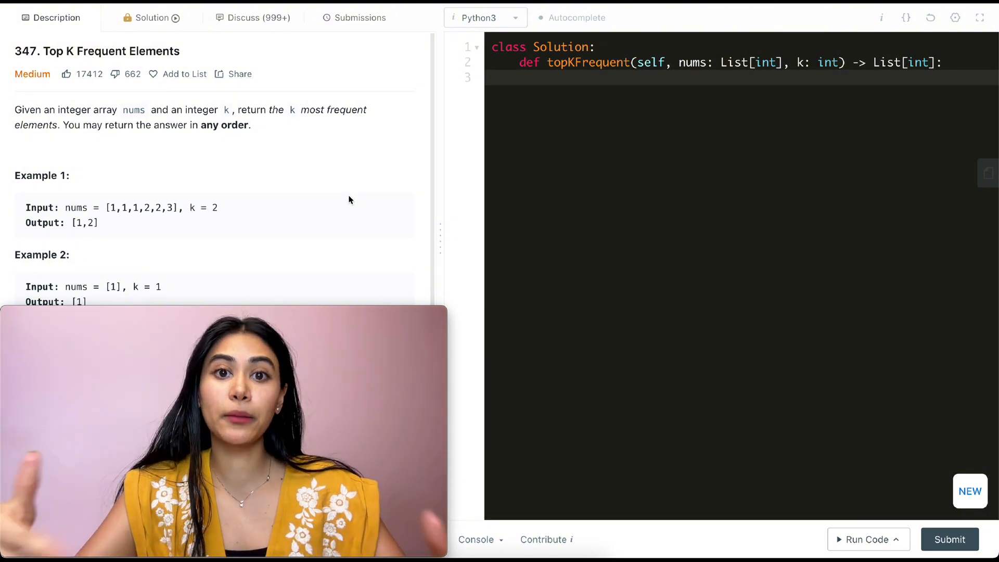
{"action": "type", "text": "[1,1,1,2,2,3,4,4,4], k = 2"}
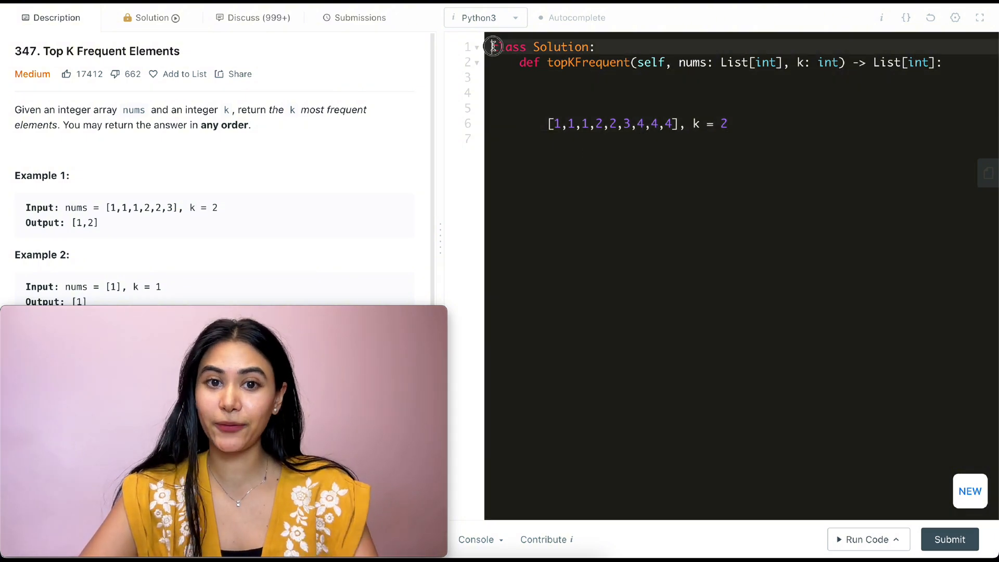
{"action": "type", "text": "from collection import defau"}
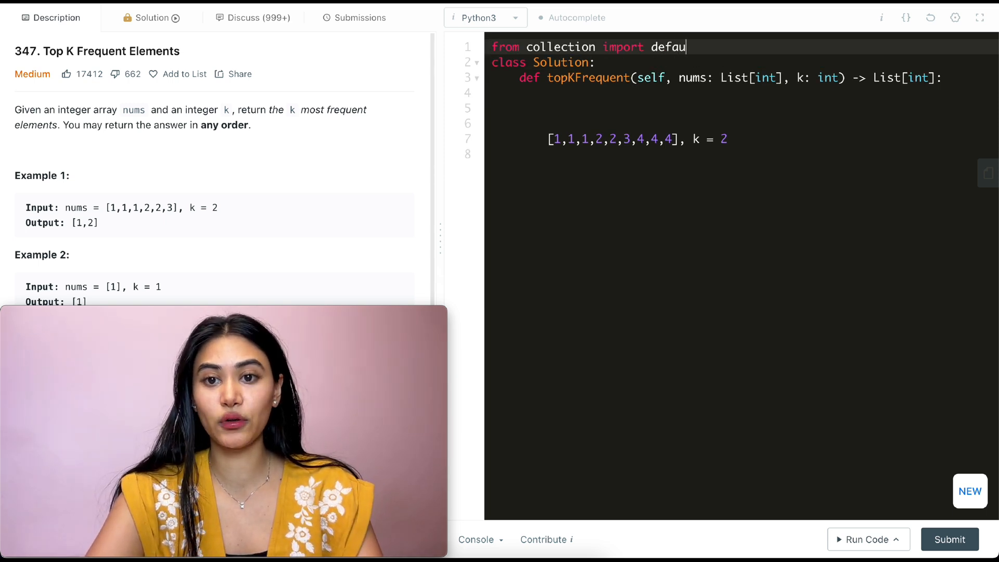
{"action": "type", "text": "ltdict"}
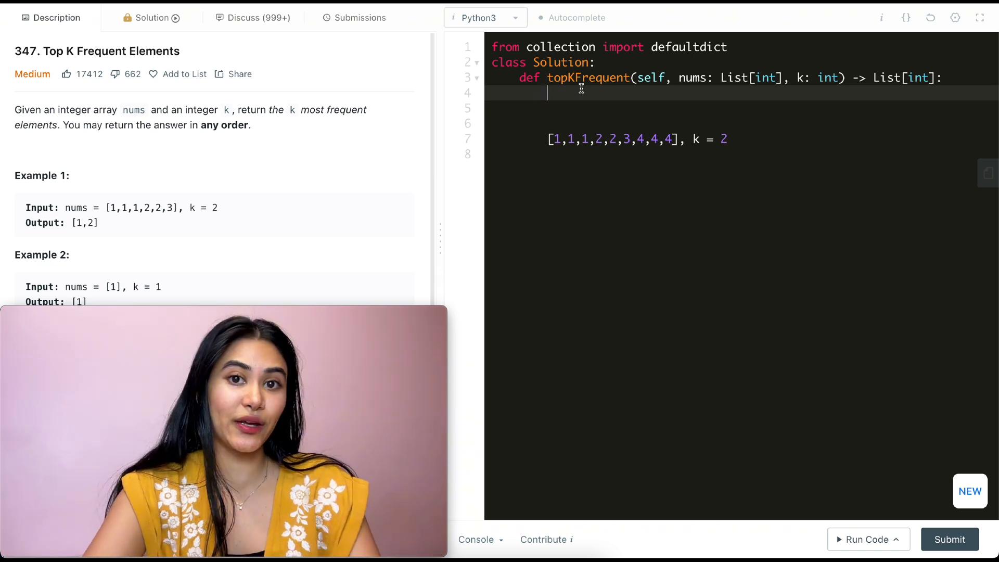
Create d = defaultdict(int) and count each num in nums with d[num] += 1
{"action": "type", "text": "d ="}
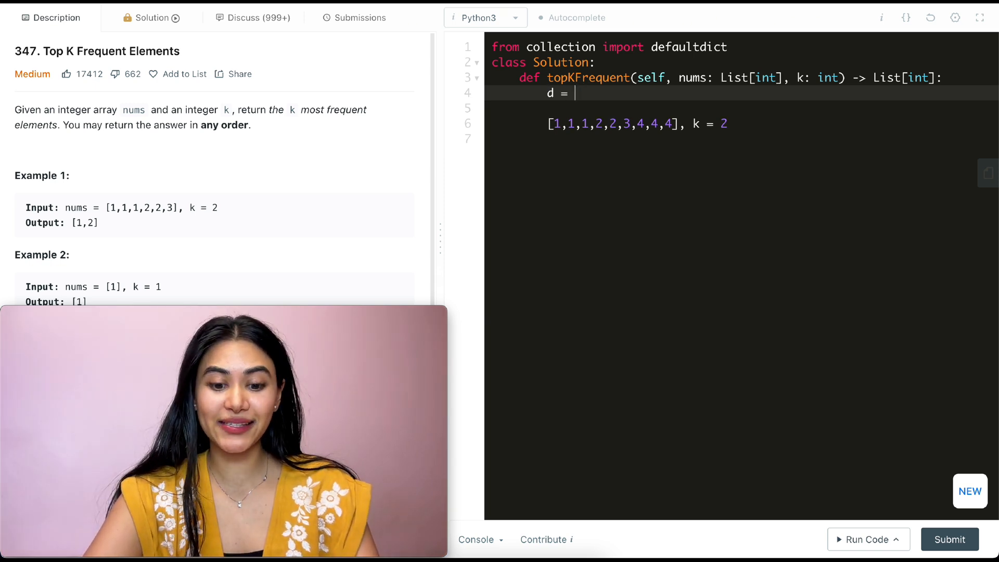
{"action": "type", "text": "defaultdic"}
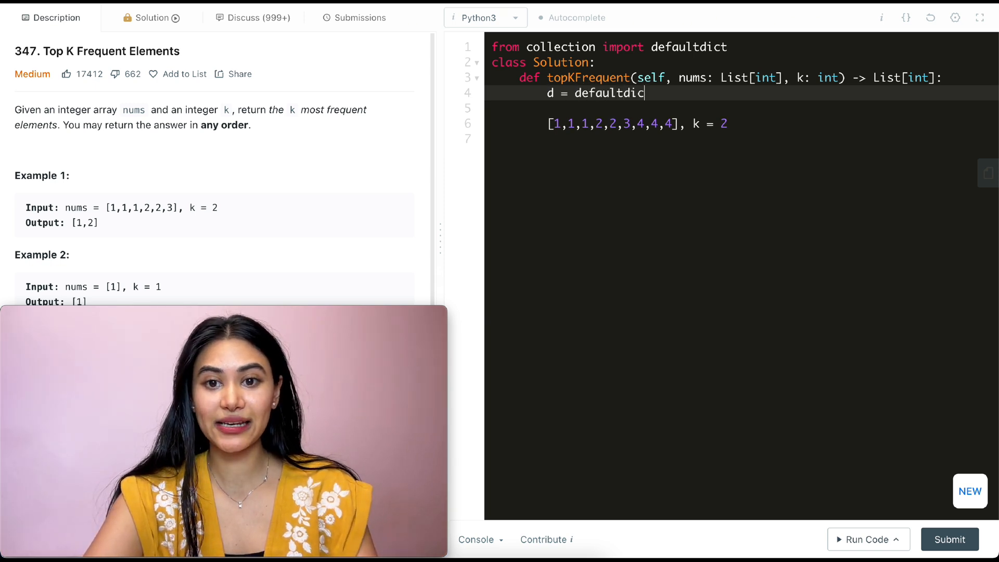
{"action": "type", "text": "(int)"}
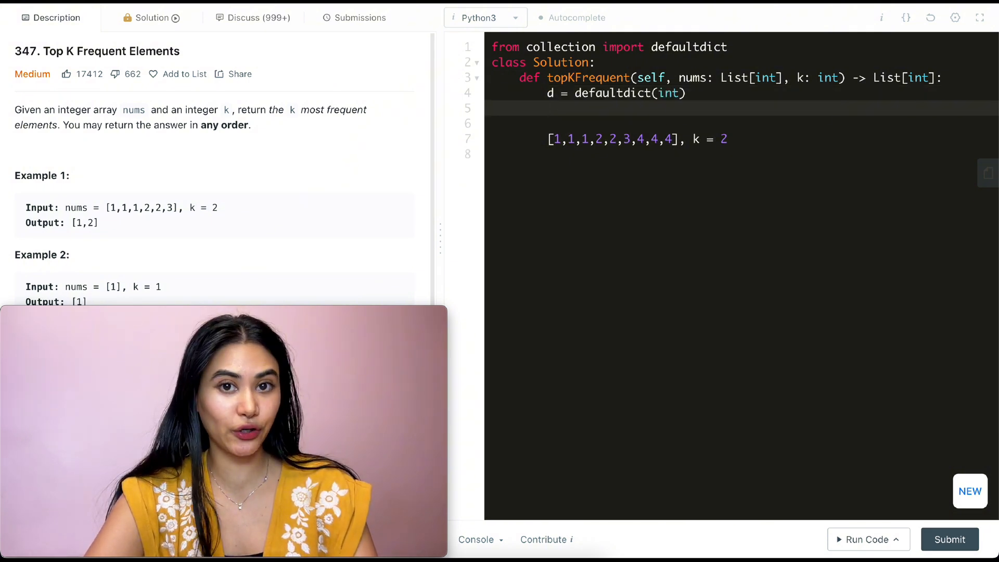
{"action": "type", "text": "for"}
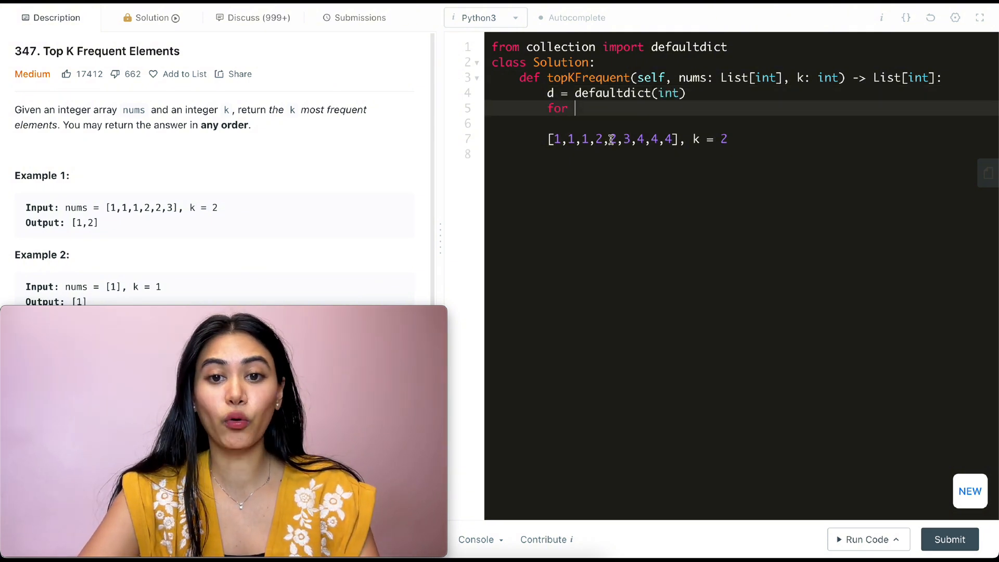
{"action": "type", "text": "num in nums:"}
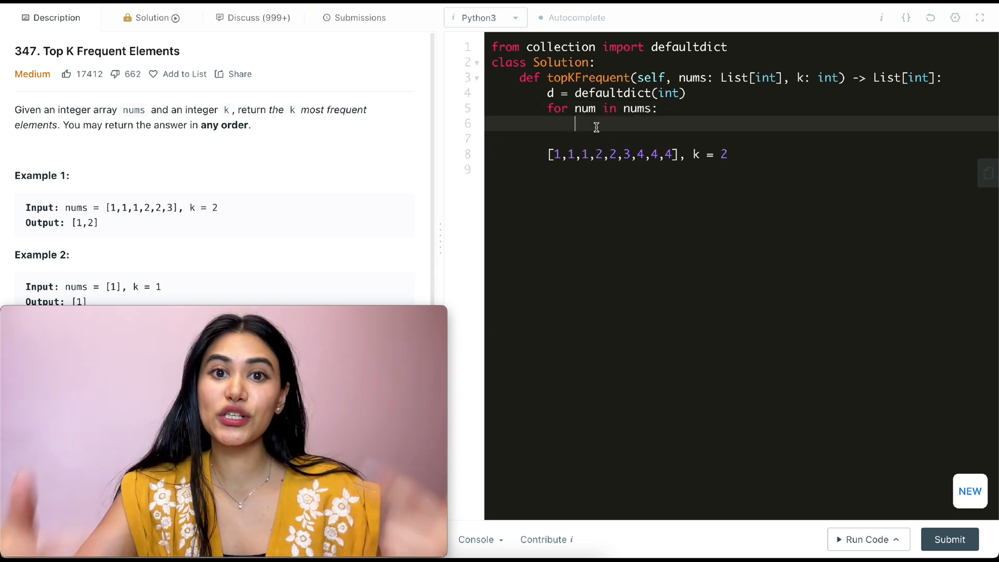
{"action": "type", "text": "d[num]"}
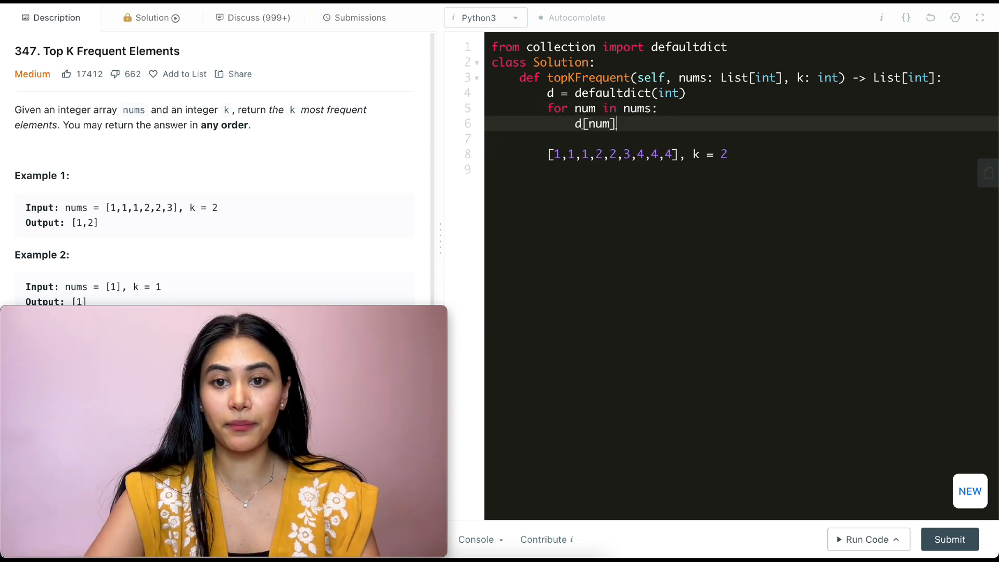
{"action": "type", "text": "+= 1"}
{"action": "type", "text": "[[3,4], [3,1], [2,2], [1,3]]"}
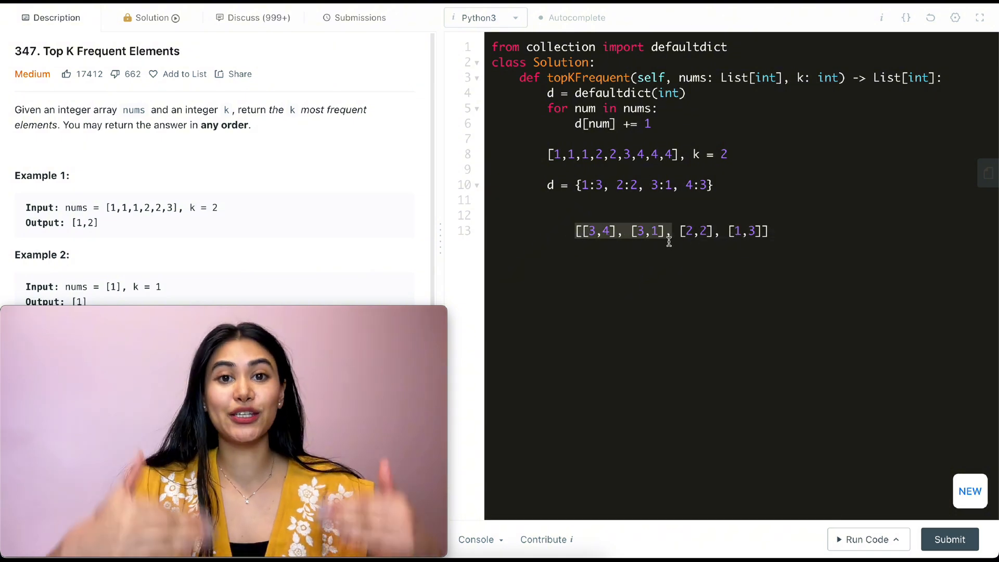
Scroll the description down to the constraints and the better-than-O(n log n) follow-up
{"action": "scroll", "scroll_direction": "down", "scroll_amount": 3}
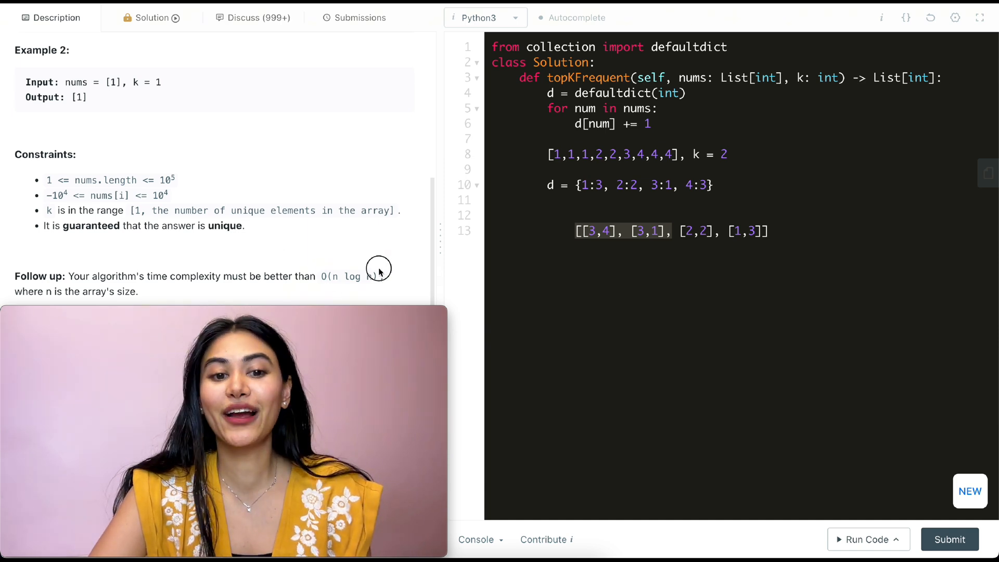
{"action": "mouse_move", "coordinate": [387, 276]}
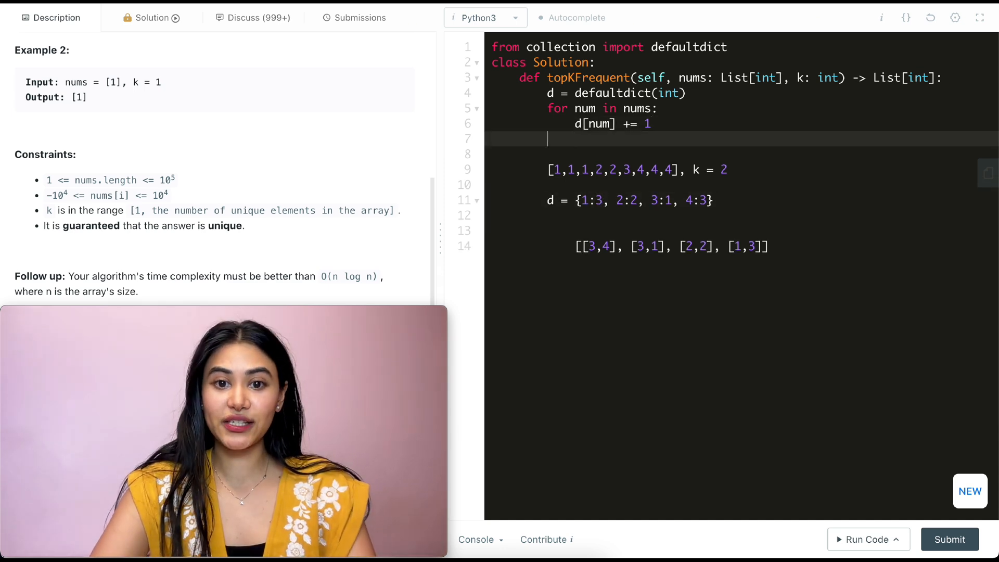
Create an empty heap and loop over key, val in d.items()
{"action": "type", "text": "heap = []"}
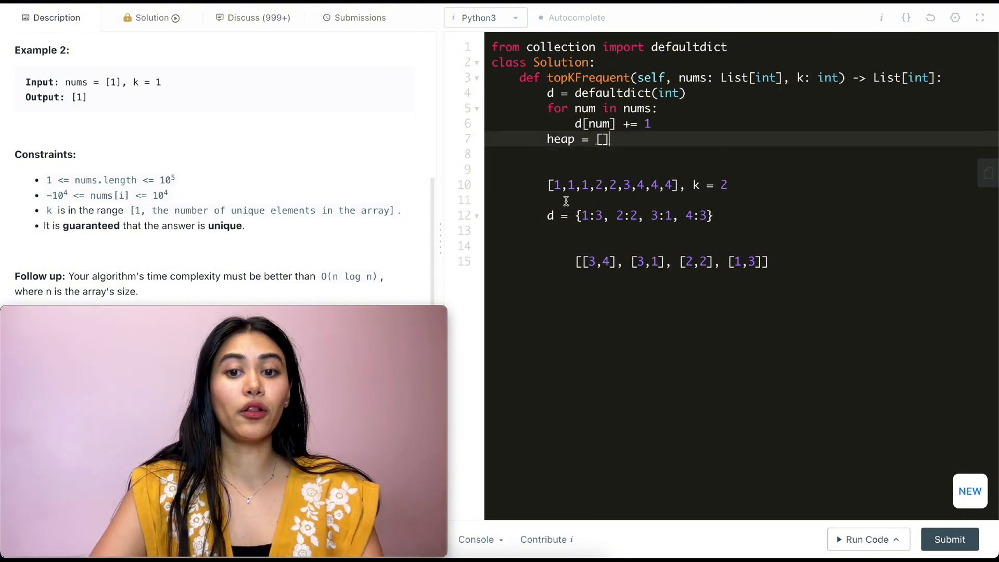
{"action": "type", "text": "for key"}
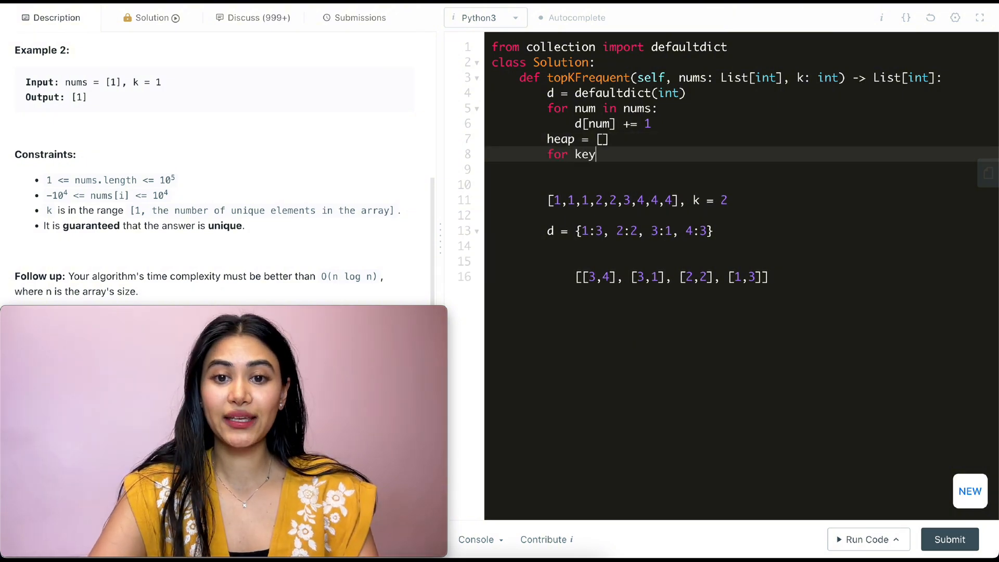
{"action": "type", "text": ", val in d.items"}
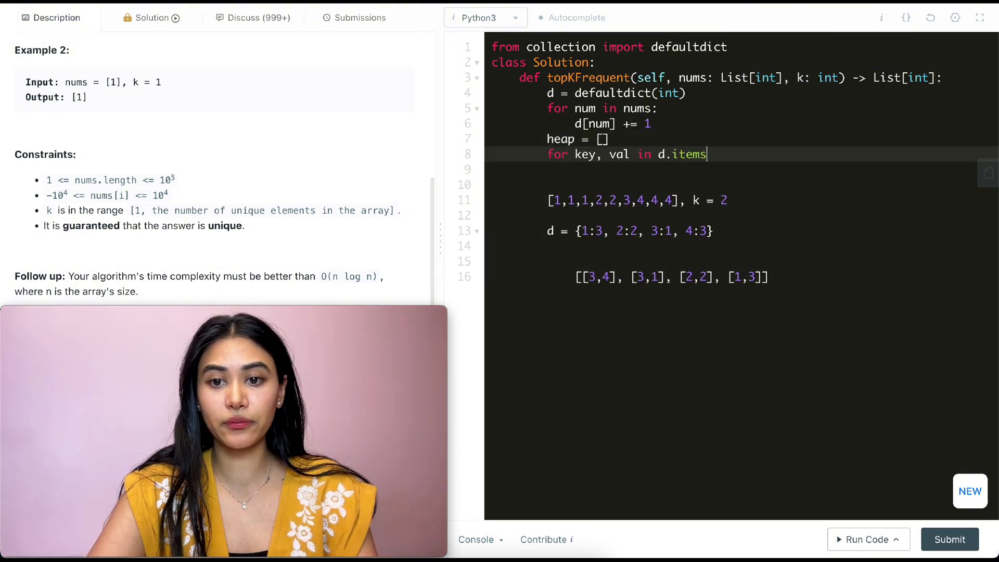
{"action": "type", "text": "():"}
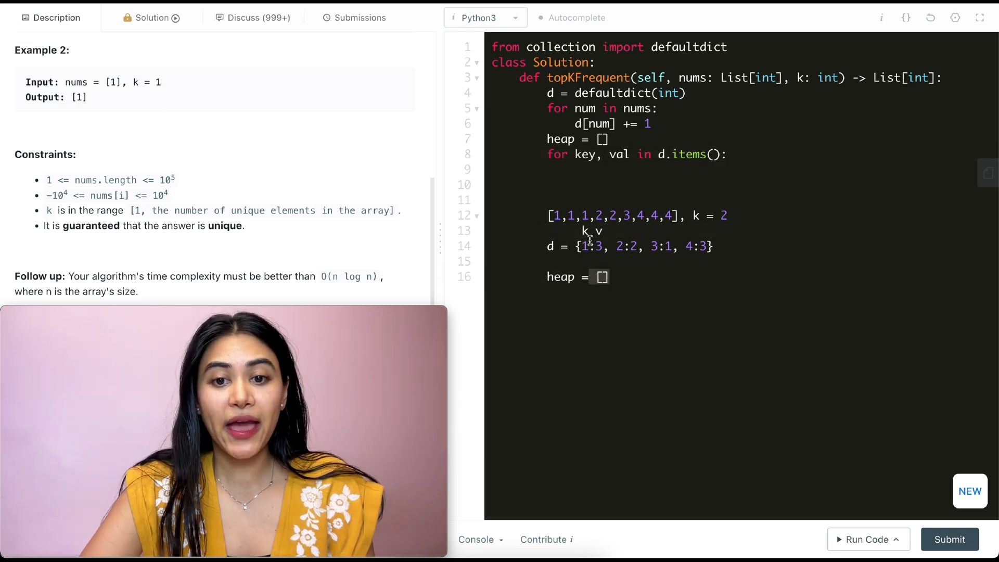
Inside the loop, heappush [val, key] onto the heap while len(heap) < k
{"action": "left_click", "coordinate": [599, 247]}
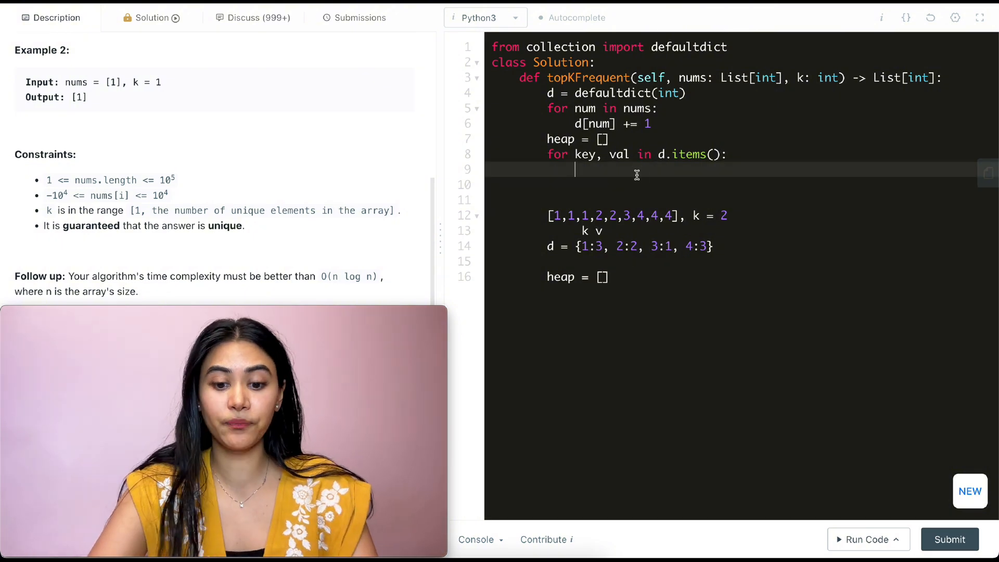
{"action": "type", "text": "if len(heap) < k:"}
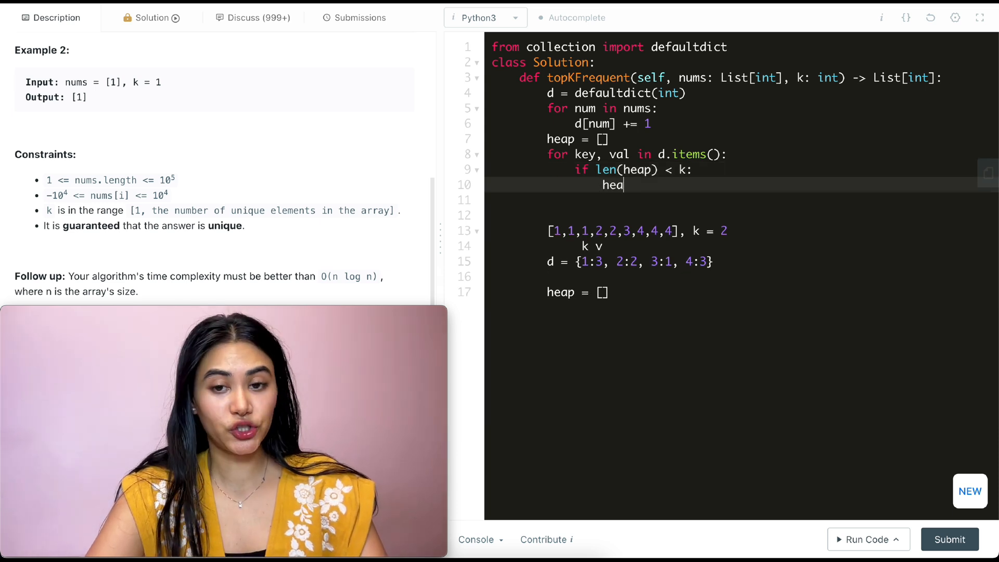
{"action": "type", "text": "pq.heappush(heap,"}
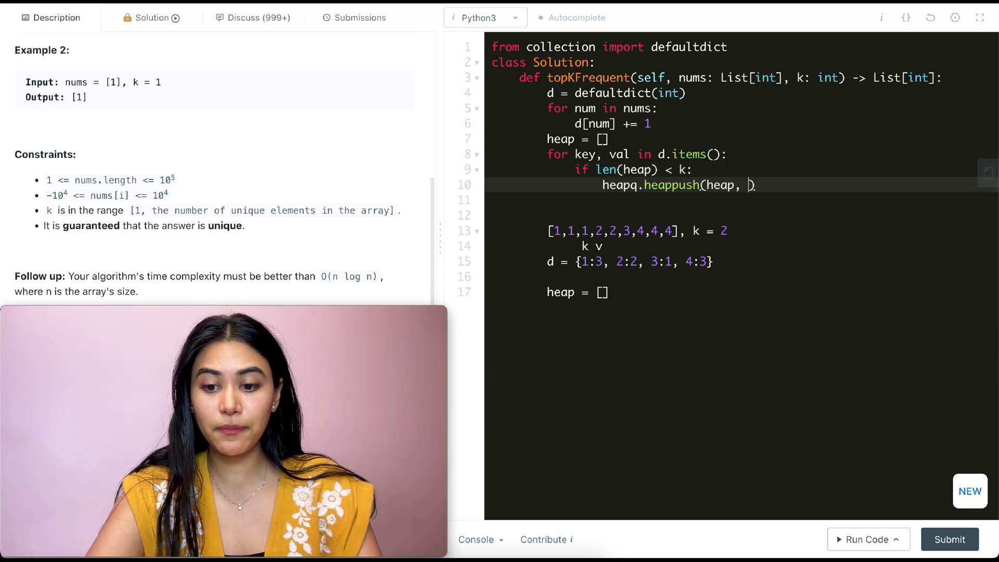
{"action": "type", "text": "[val, k]"}
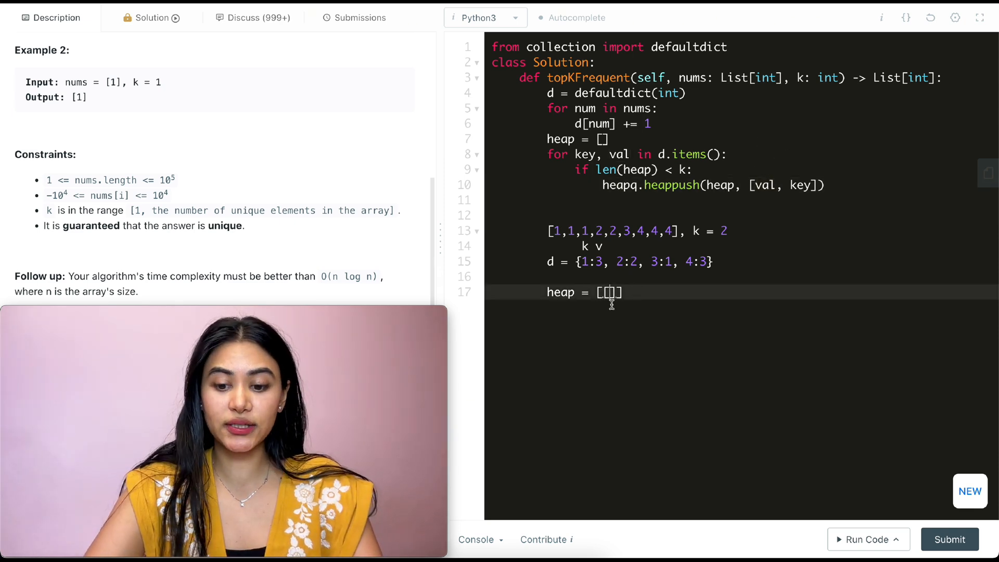
Note the scratch heap [[2,2],[3,1]] and extend the condition with 'or val > heap[0][0]'
{"action": "type", "text": "3,1"}
{"action": "left_click", "coordinate": [734, 170]}
{"action": "type", "text": " or "}
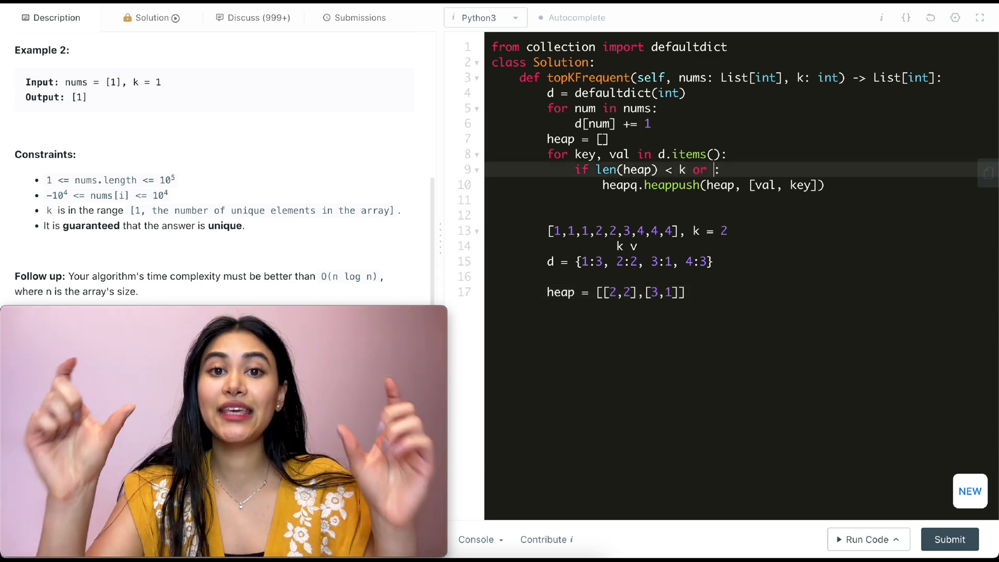
{"action": "type", "text": "val"}
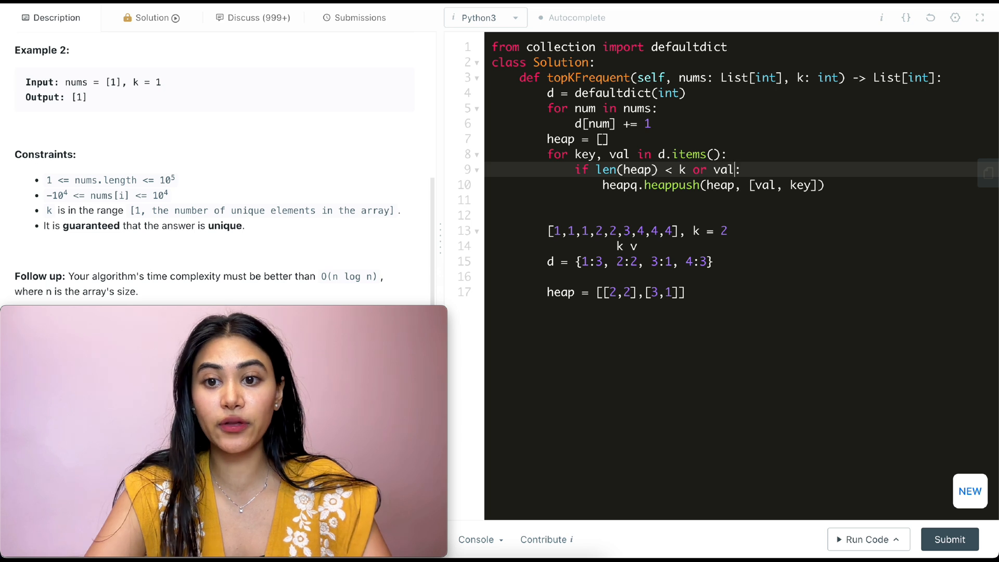
{"action": "type", "text": ">"}
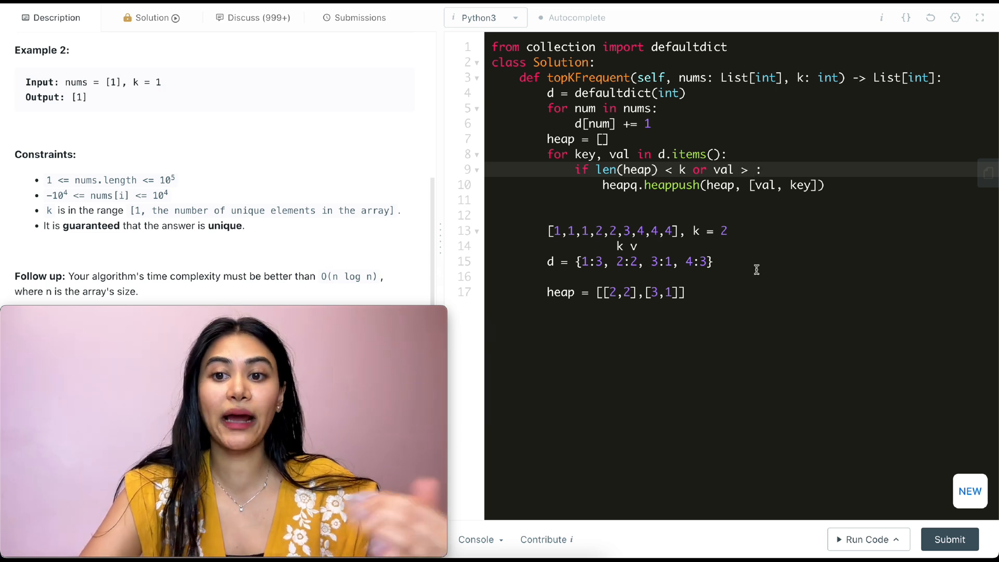
{"action": "type", "text": "ha"}
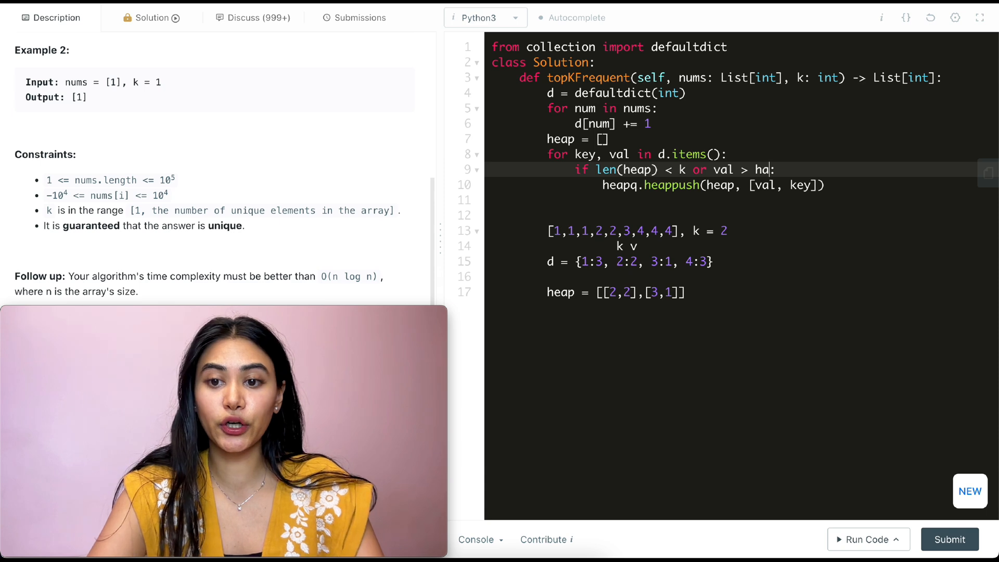
{"action": "type", "text": "eap[0][0"}
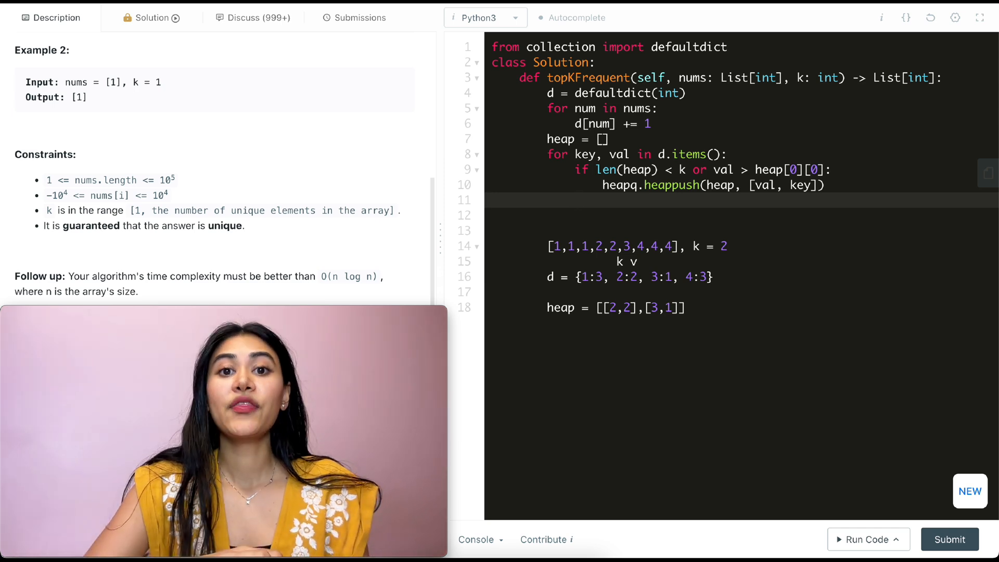
Add 'if len(heap) > k: heapq.heappop(heap)' to drop the smallest entry
{"action": "type", "text": "if len"}
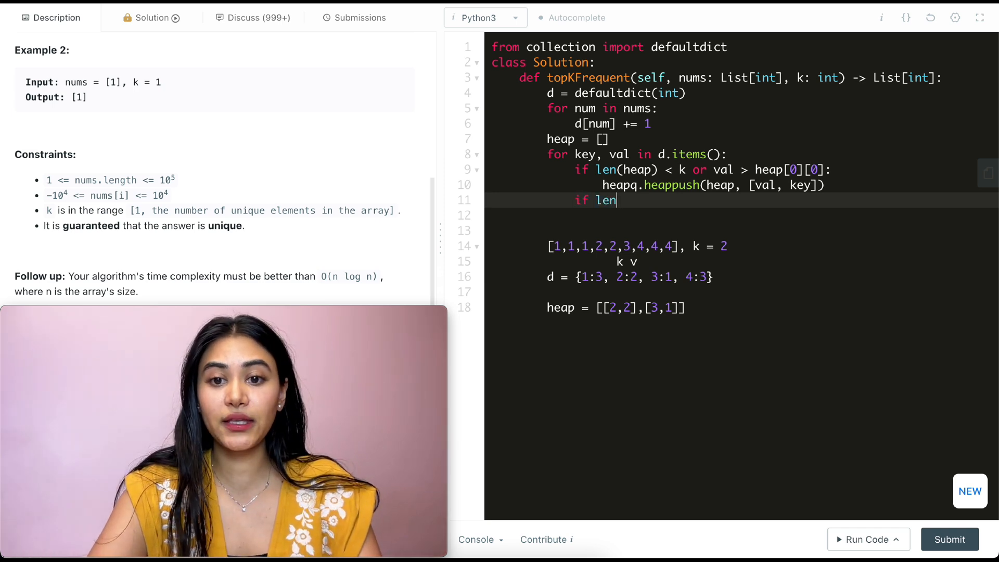
{"action": "type", "text": "(heap) >"}
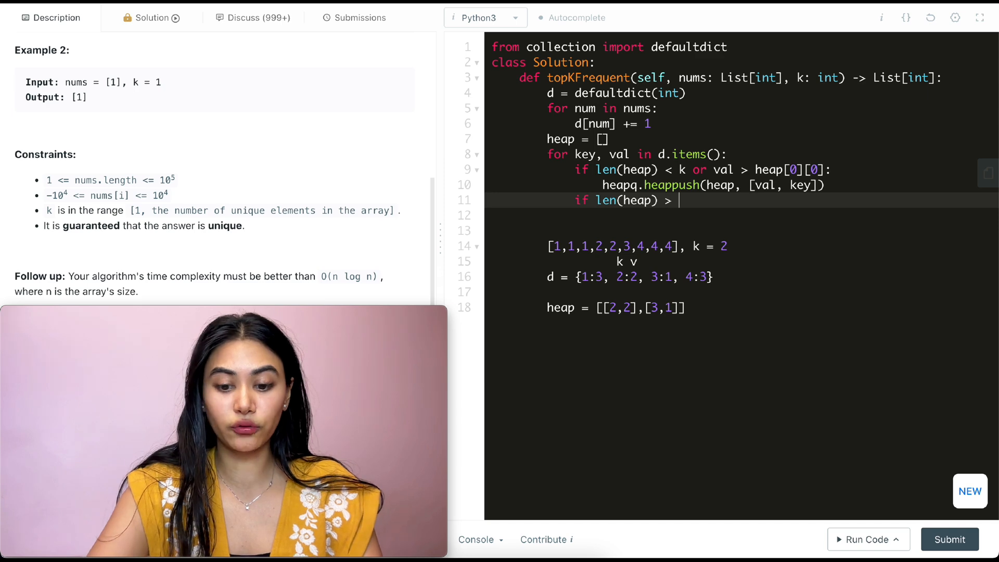
{"action": "type", "text": "k:"}
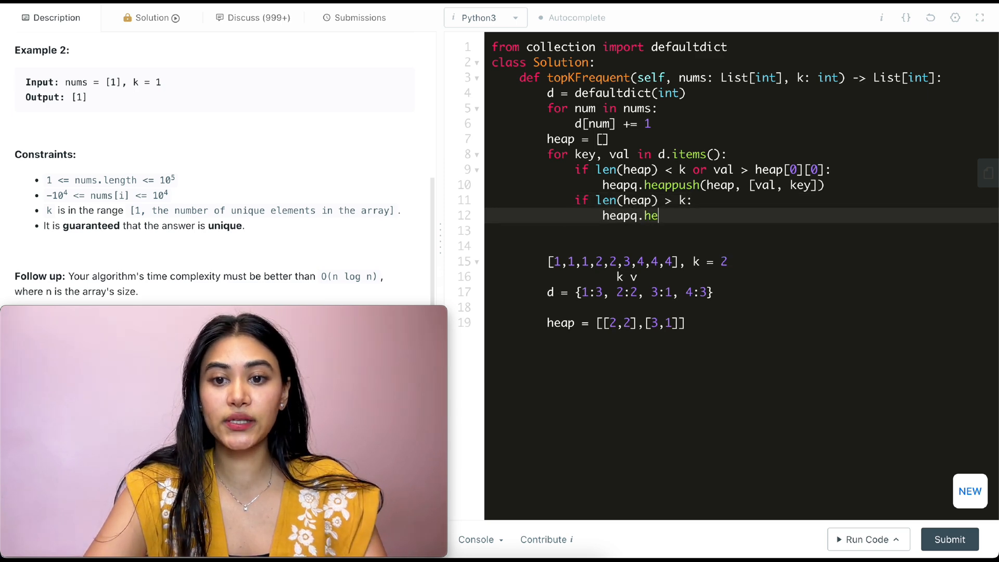
{"action": "type", "text": "appop(heap)"}
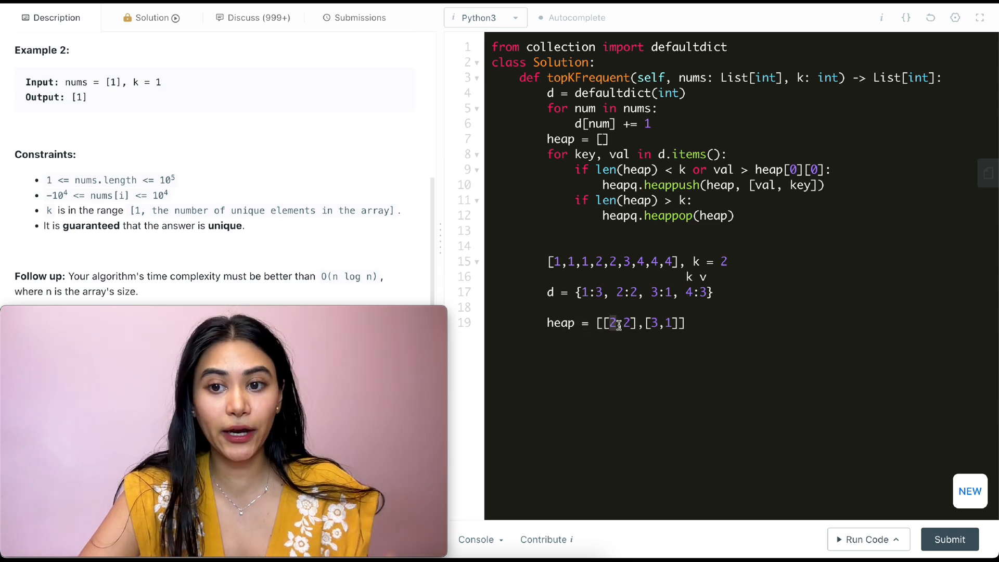
{"action": "mouse_move", "coordinate": [653, 317]}
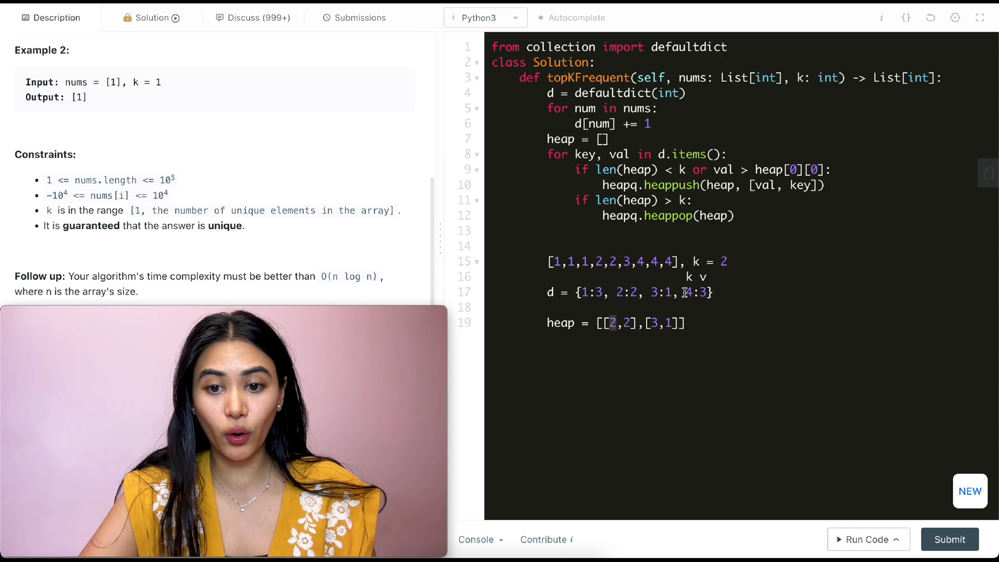
Update the scratch heap note to [[3,1],[3,4]] after the pop
{"action": "type", "text": ",[3,4]"}
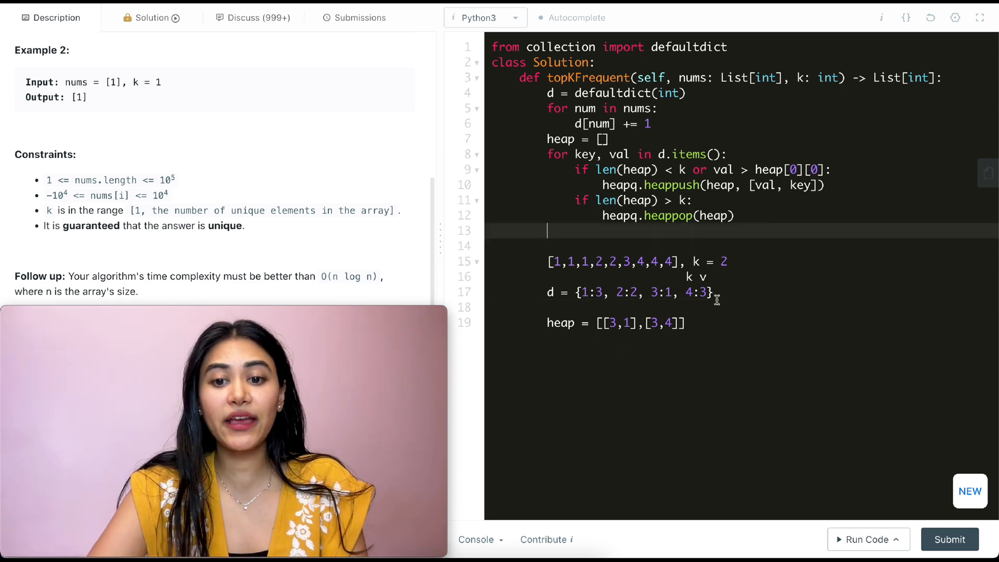
{"action": "scroll", "scroll_direction": "up", "scroll_amount": 3}
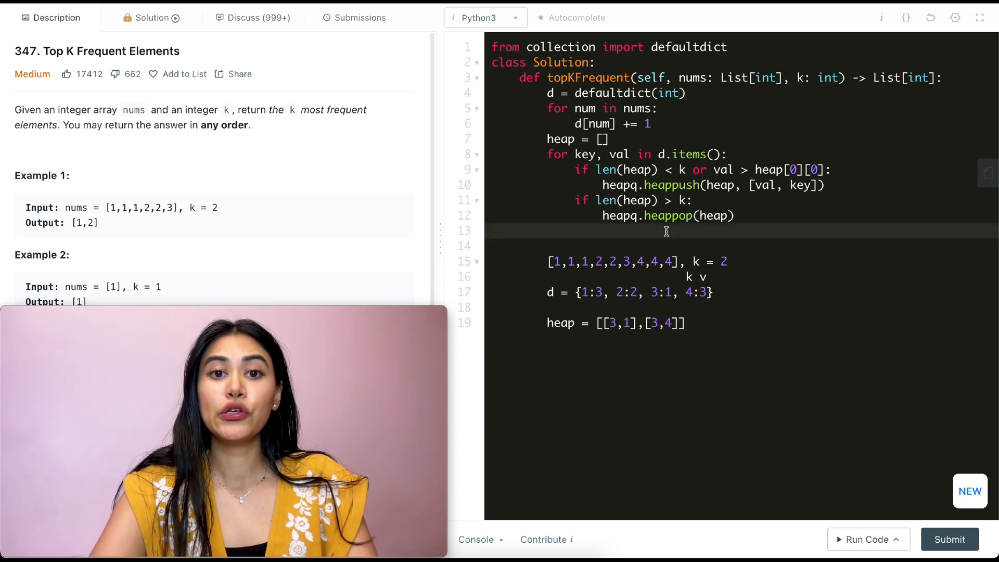
Return [i[1] for i in heap] and trace the example's answer as [1,4]
{"action": "type", "text": "return []"}
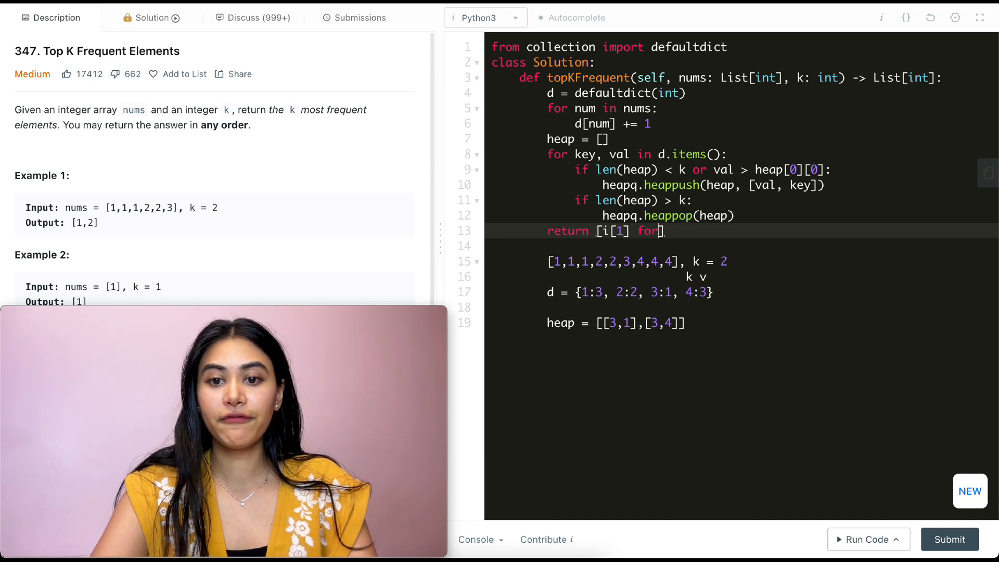
{"action": "type", "text": "i in heap"}
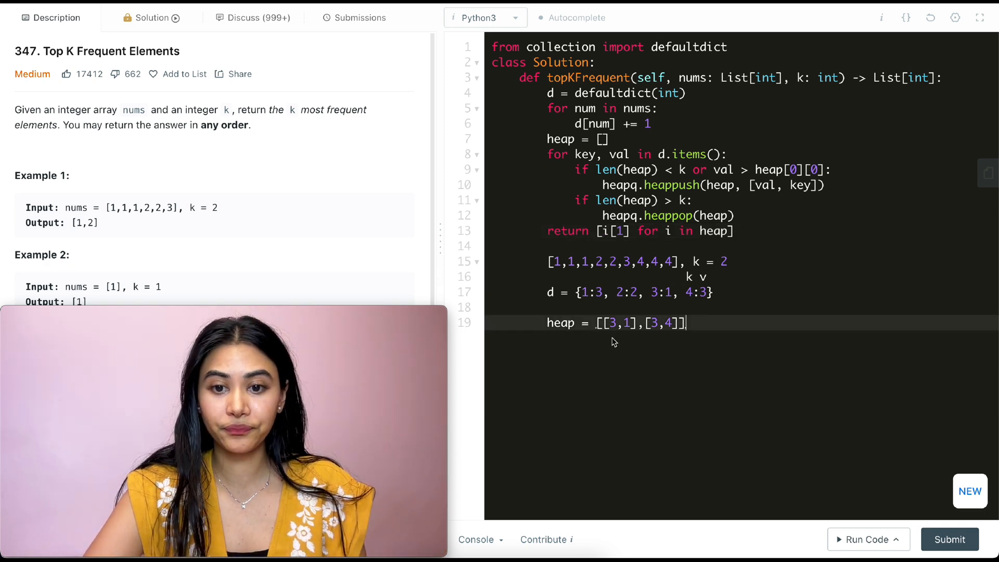
{"action": "type", "text": "i"}
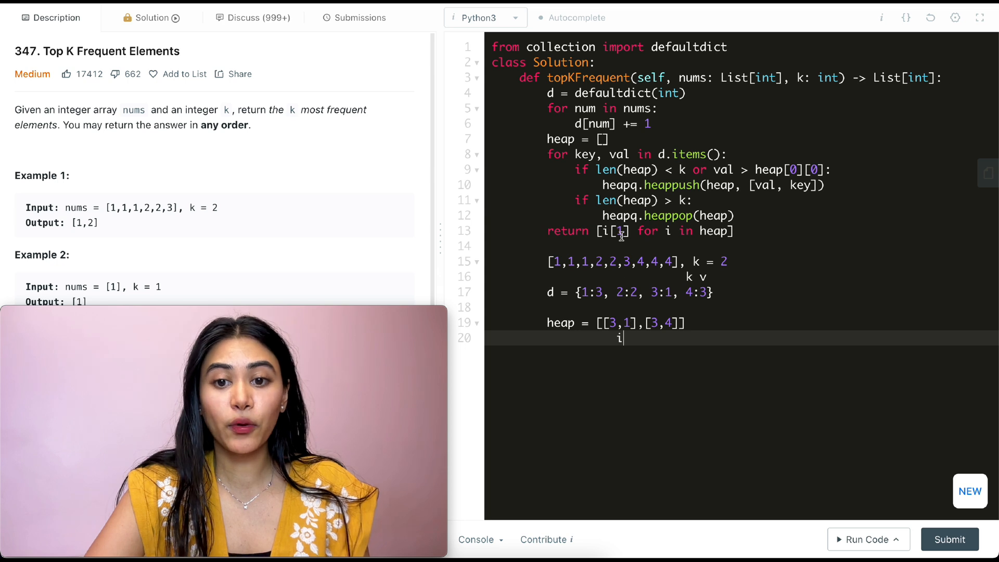
{"action": "type", "text": "[1]"}
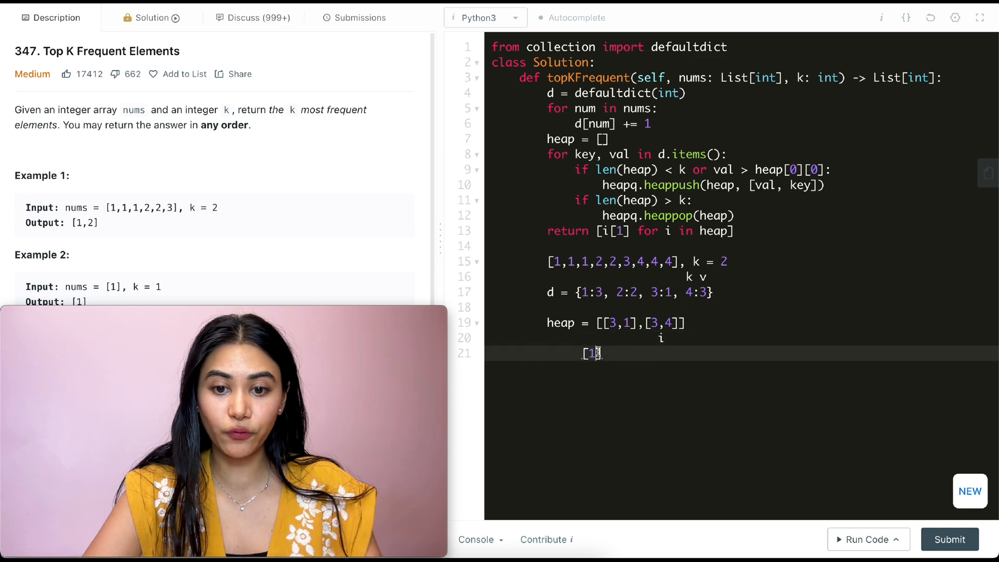
{"action": "type", "text": ",4"}
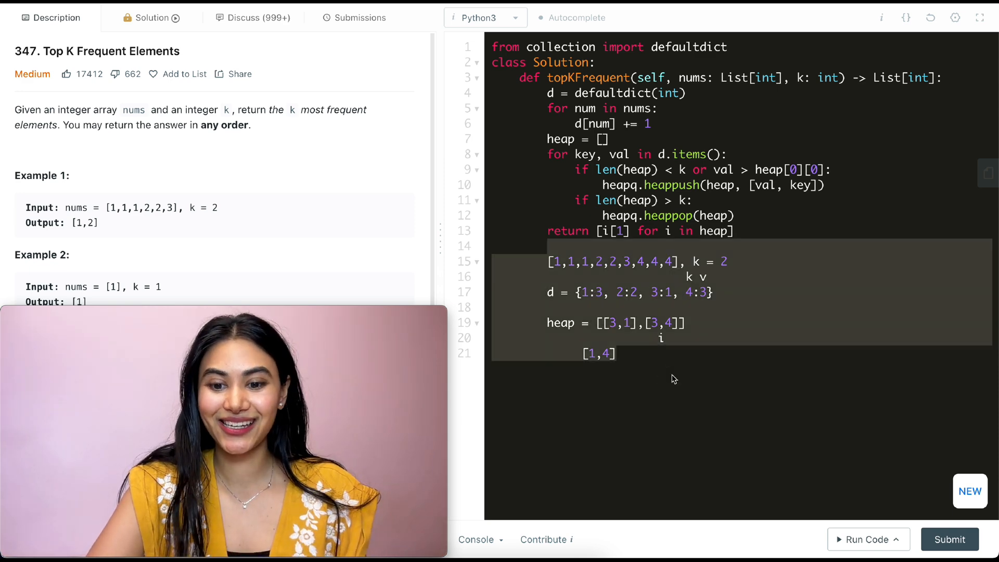
Submit the solution, see it accepted, and return to the problem description
{"action": "left_click", "coordinate": [354, 18]}
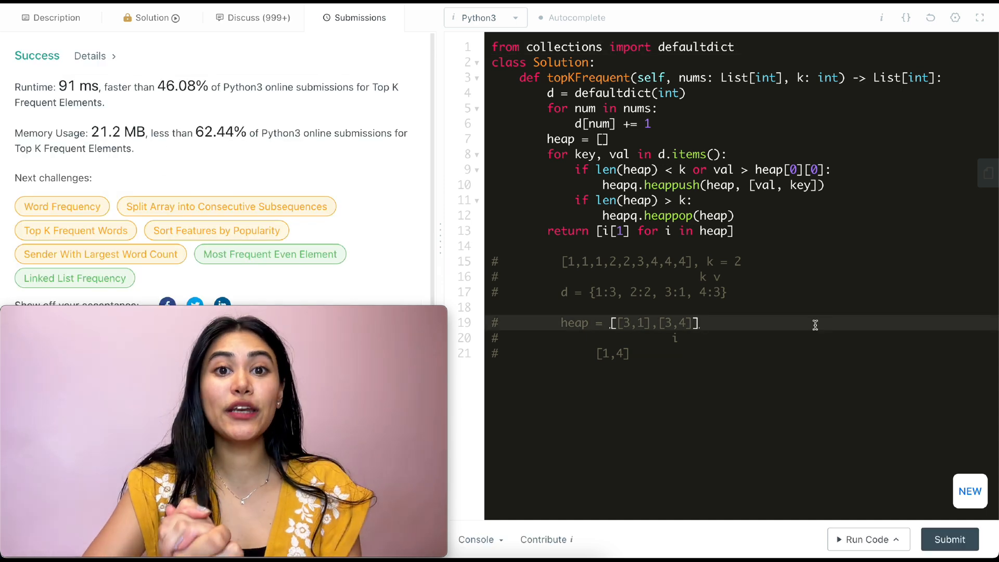
{"action": "left_click", "coordinate": [52, 17]}
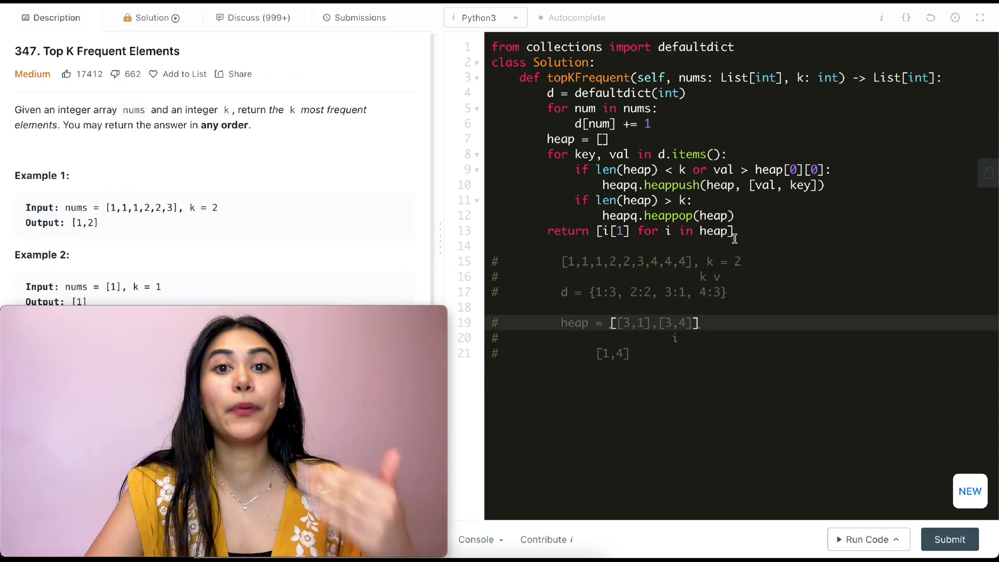